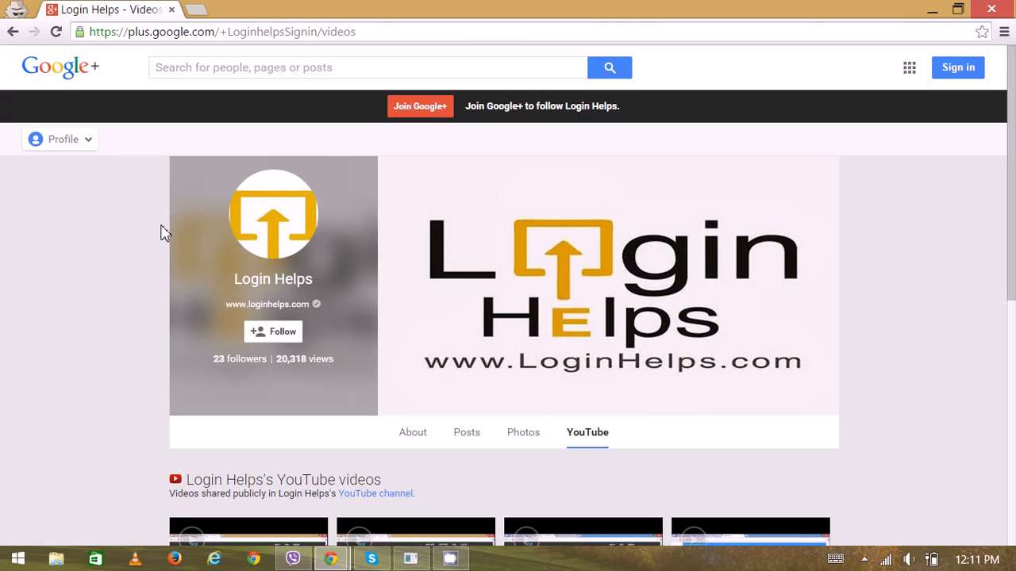
click(194, 10)
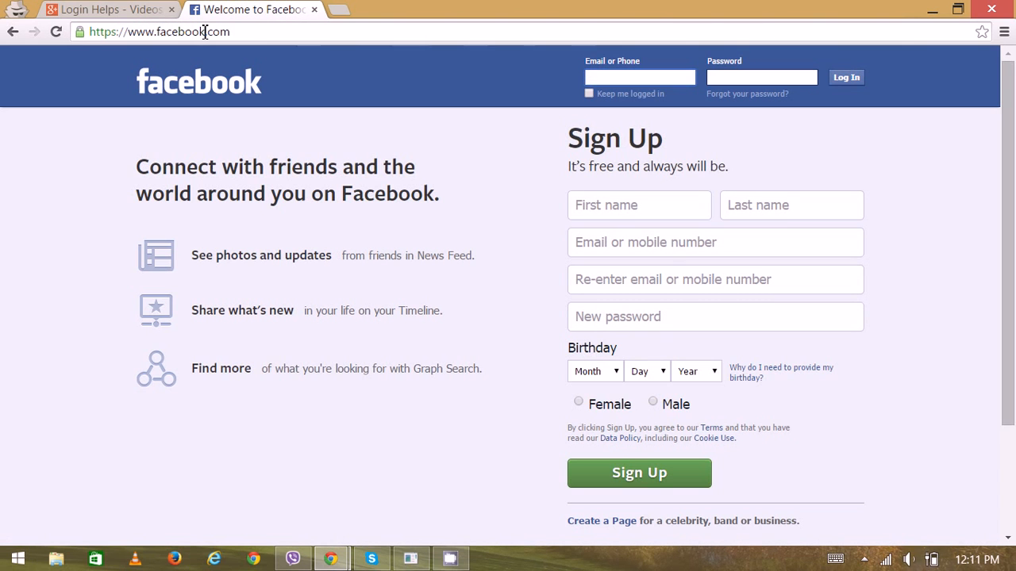
click(639, 77)
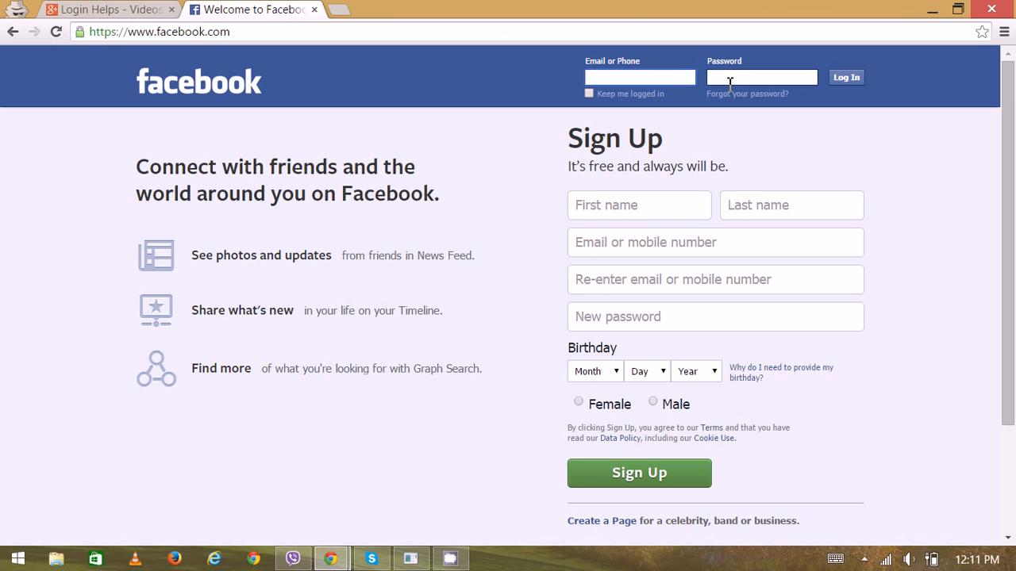
mouse_move(528, 169)
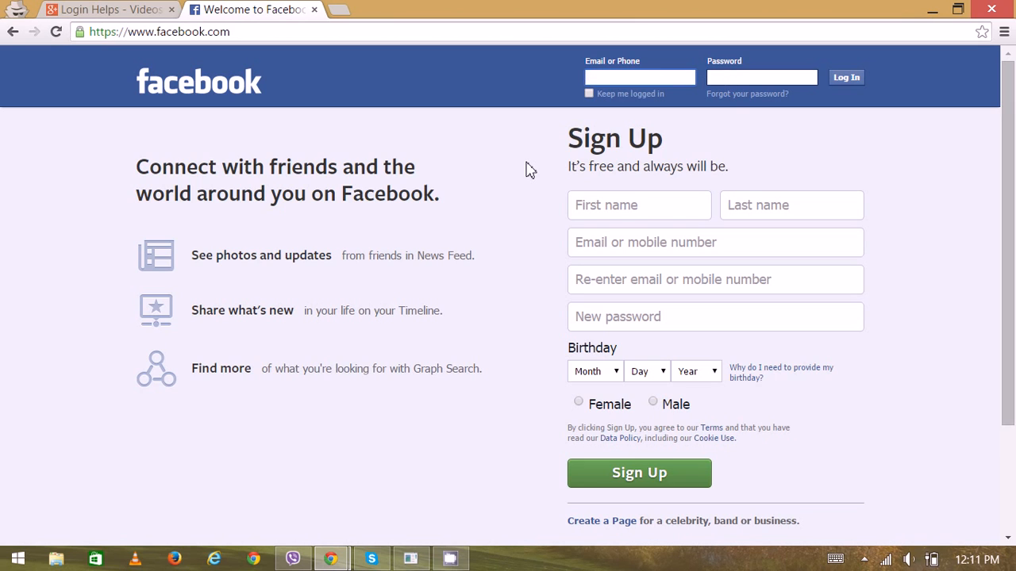
mouse_move(553, 188)
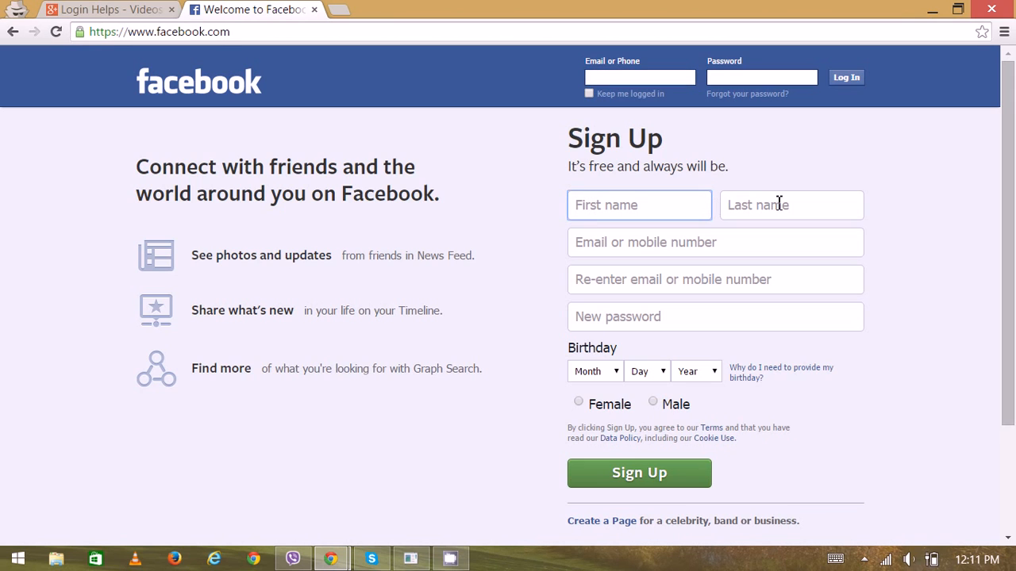
Select the Email or mobile number field and scroll to Birthday, Gender and Sign Up
click(714, 242)
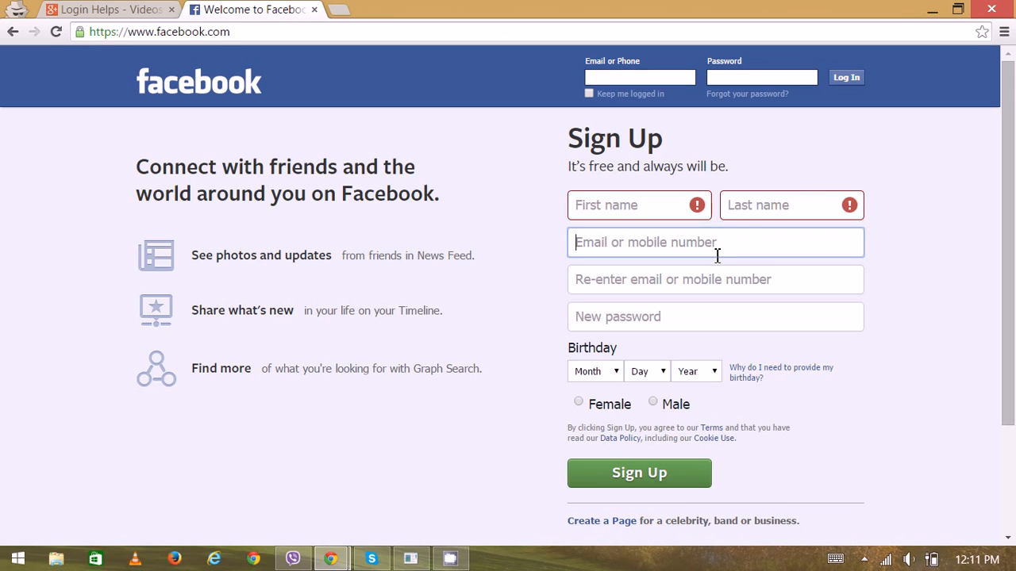
mouse_move(660, 375)
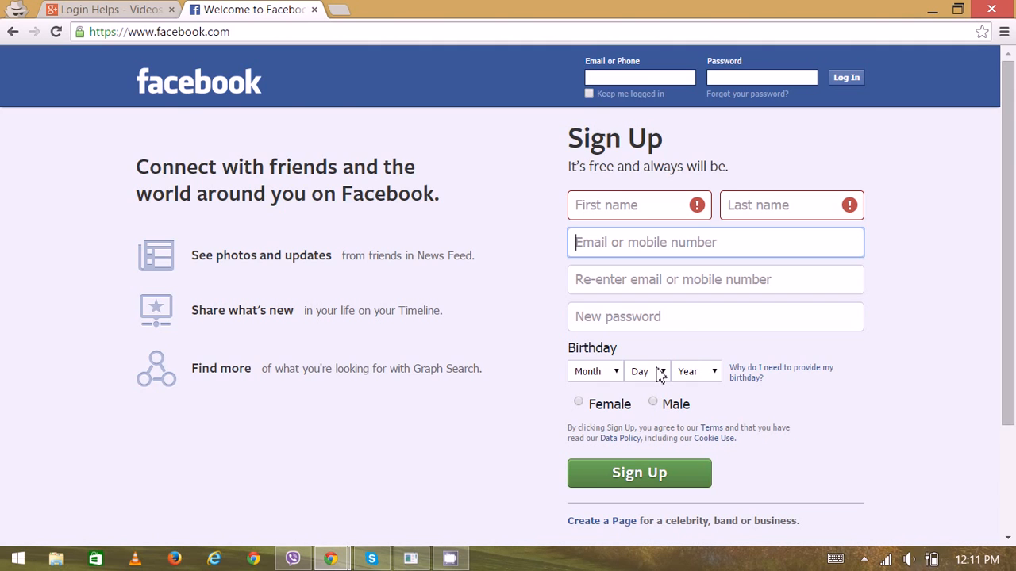
scroll(down, 3)
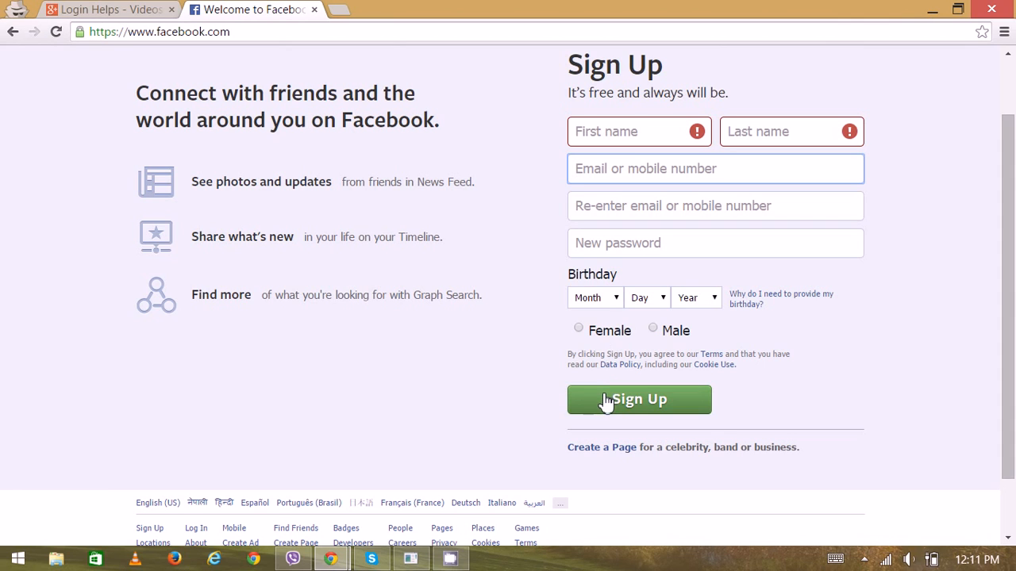
mouse_move(233, 154)
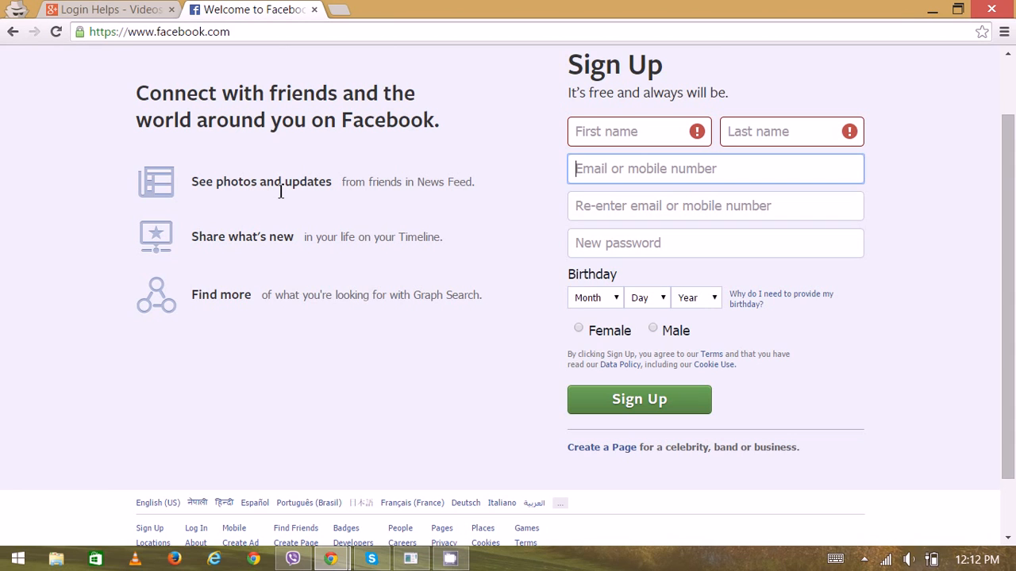
mouse_move(234, 271)
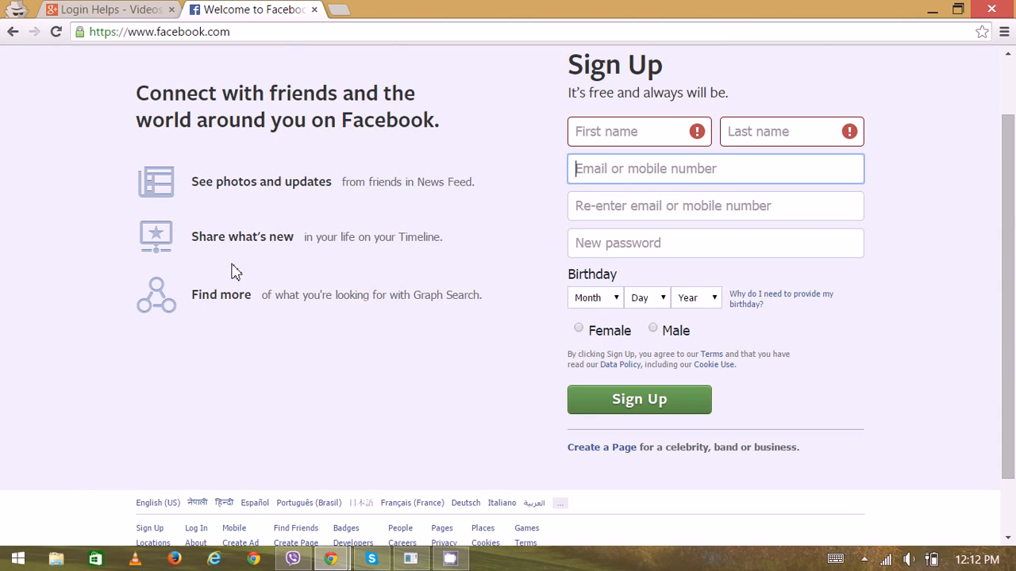
mouse_move(222, 312)
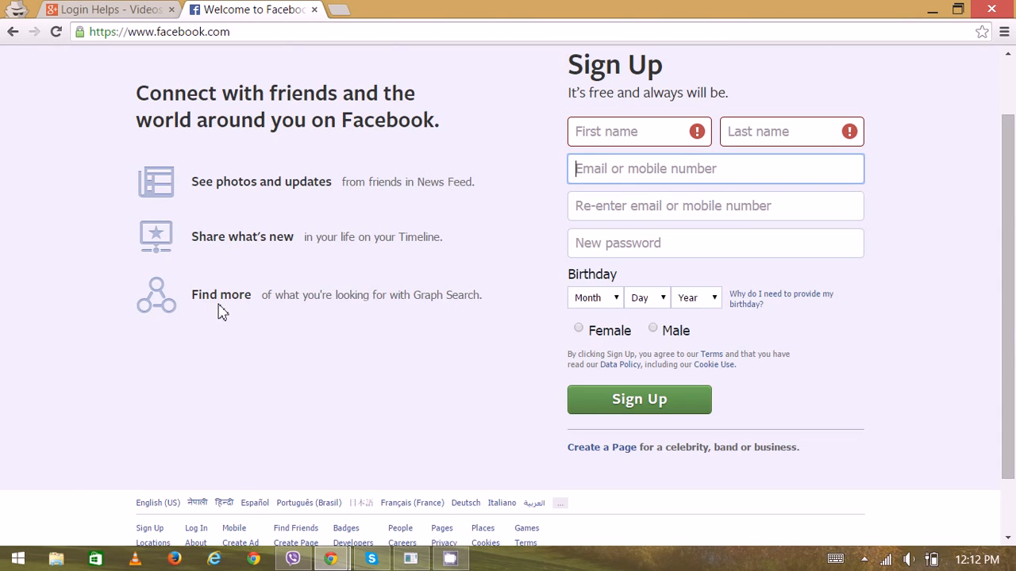